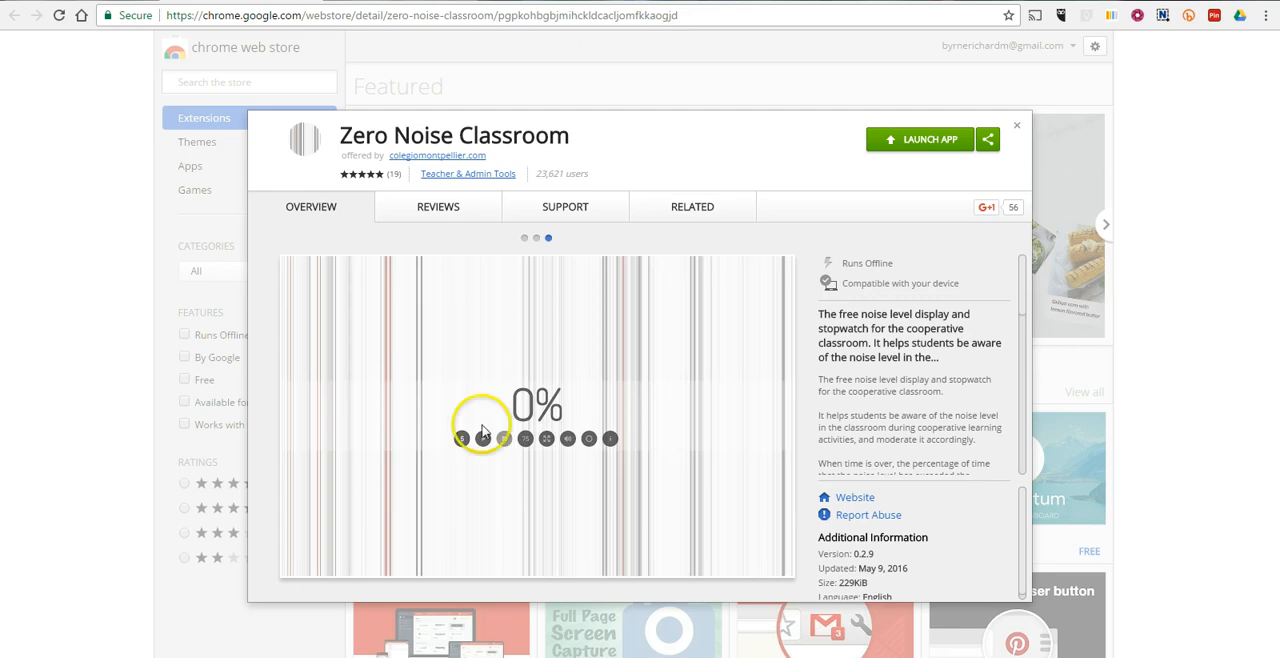
mouse_move(910, 140)
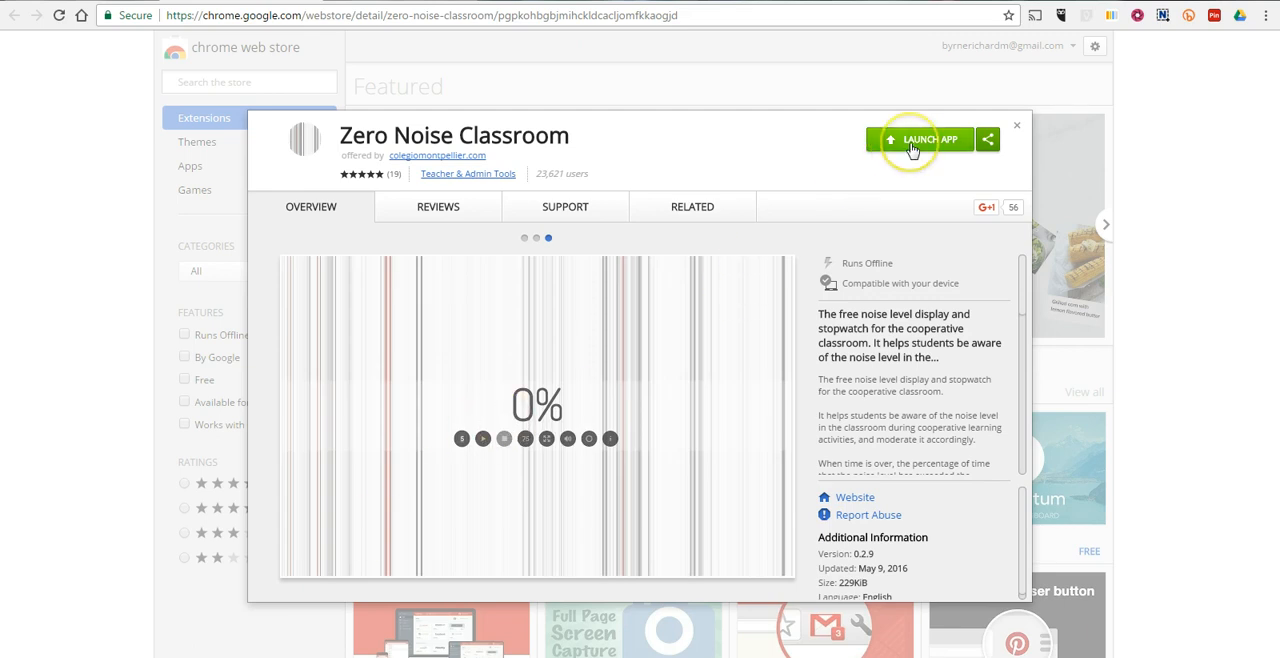
- Launch Zero Noise Classroom at its 5:00 timer and mute the end-of-countdown sounds
left_click(911, 139)
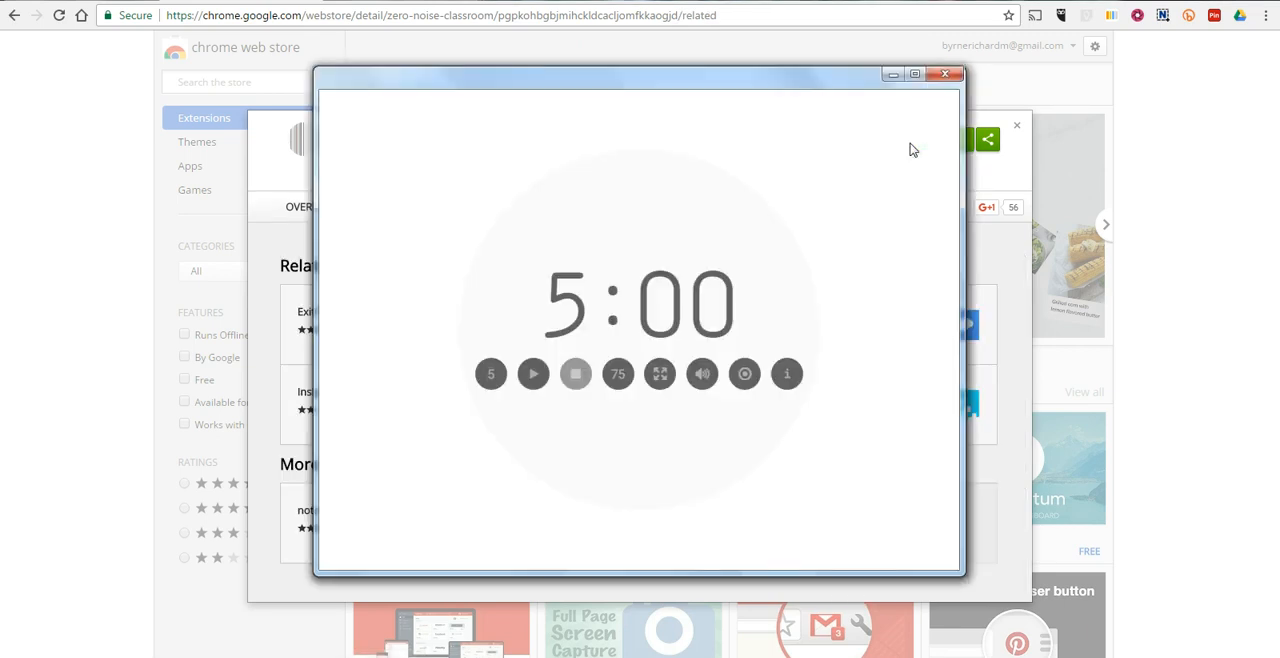
left_click(702, 373)
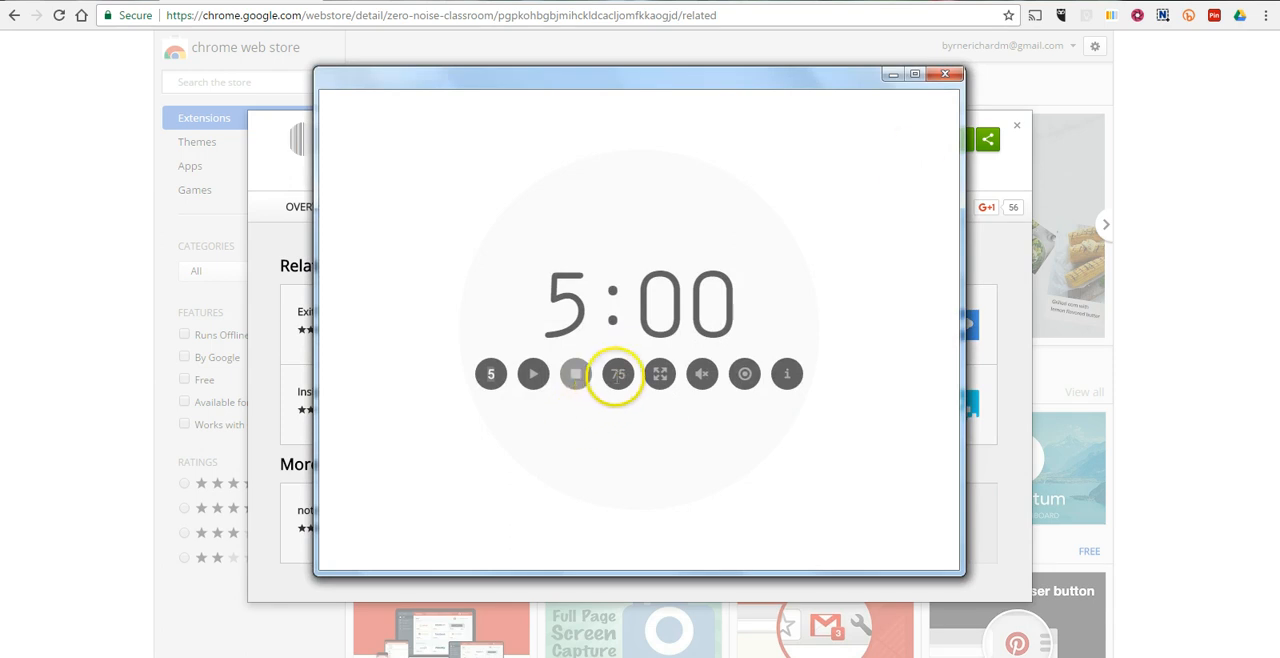
mouse_move(617, 373)
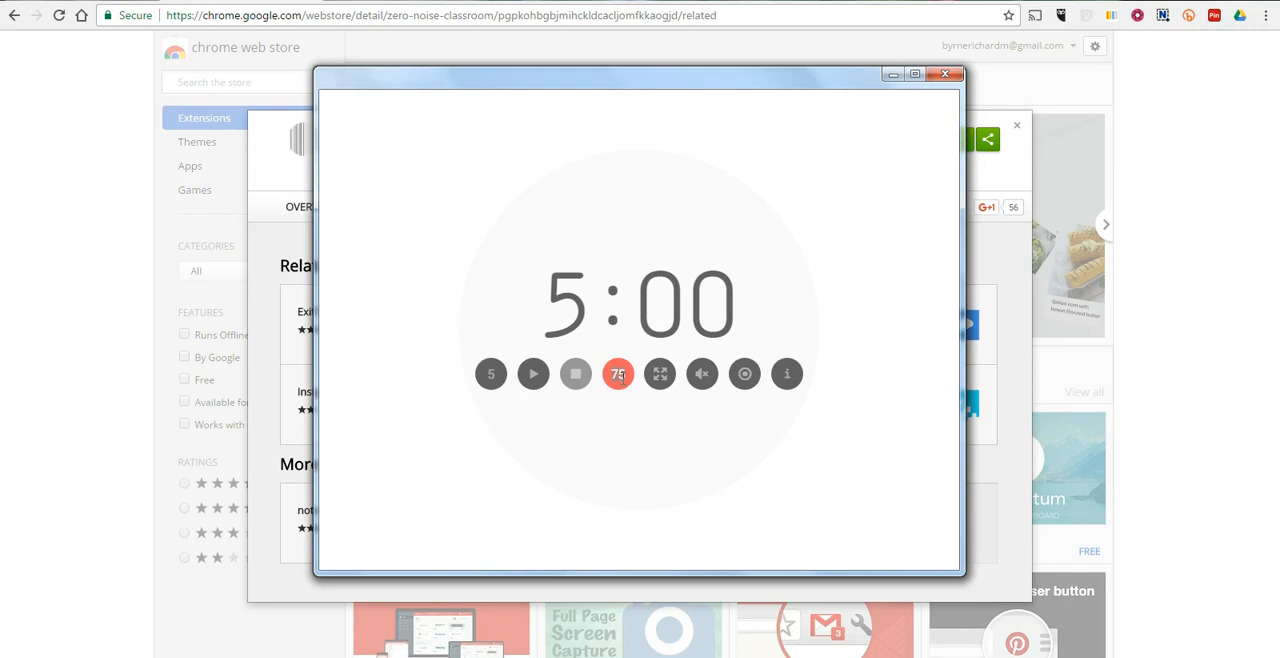
- Lower the noise threshold from 75 to 50
left_click(617, 374)
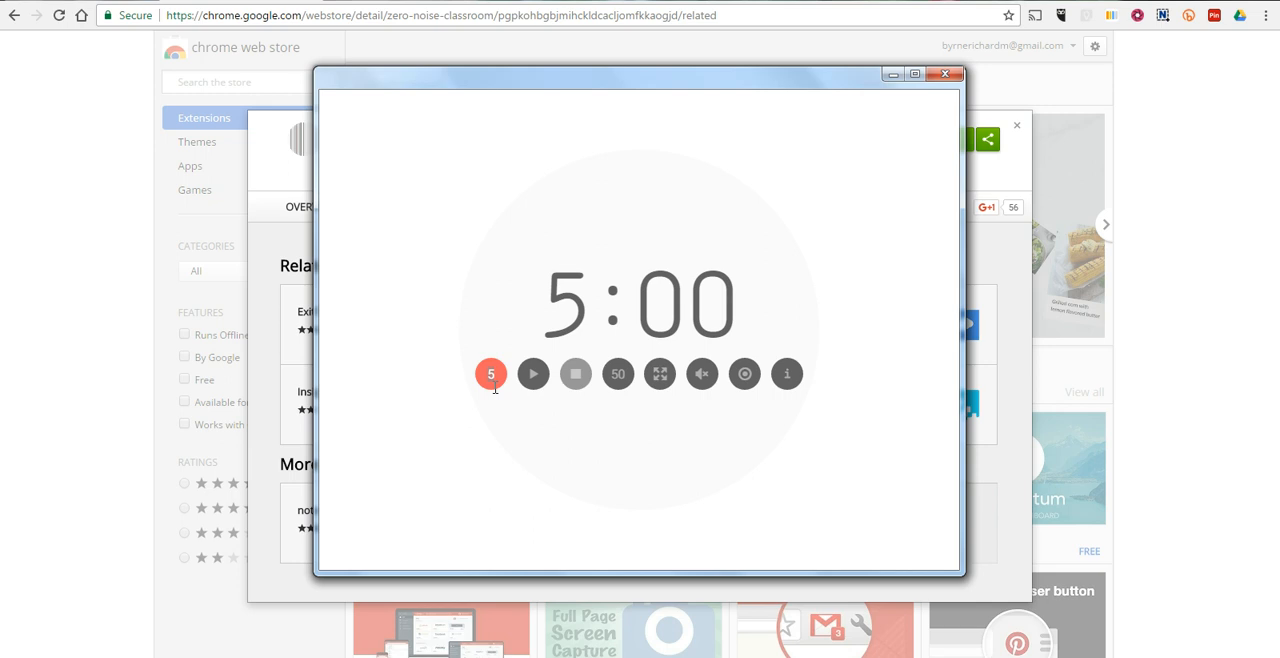
- Set the countdown to 2 minutes, run it, pause at 1:53, and toggle final sounds
left_click(491, 374)
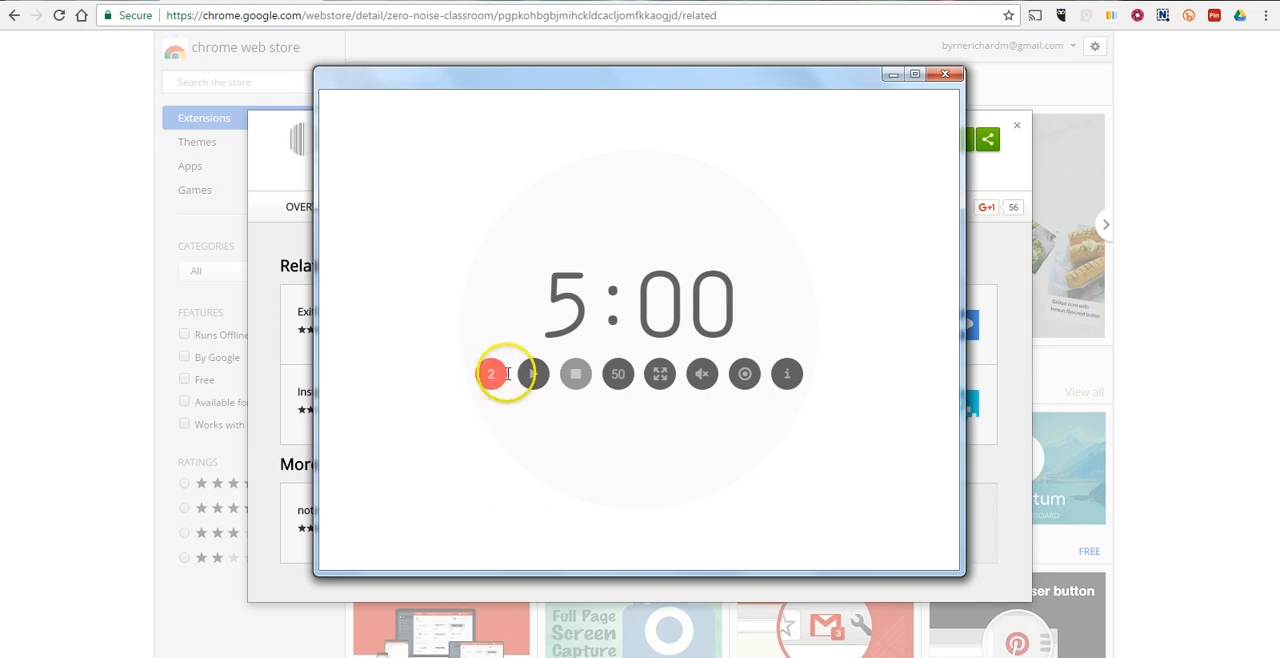
left_click(533, 373)
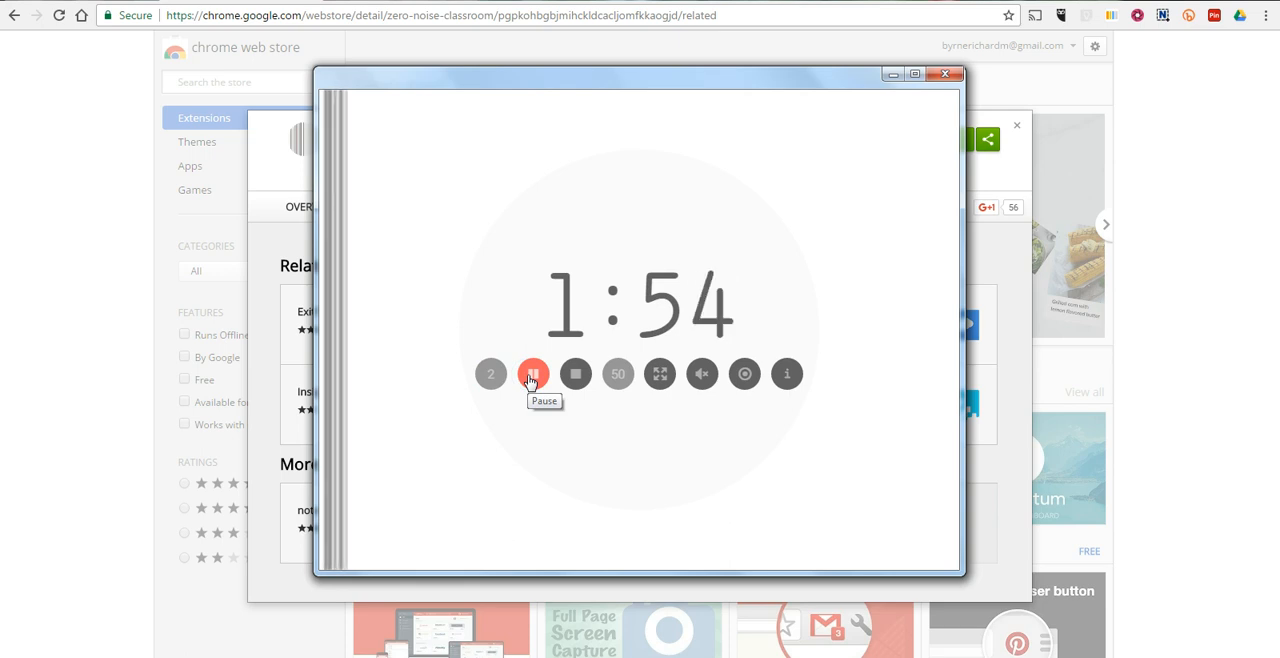
left_click(533, 373)
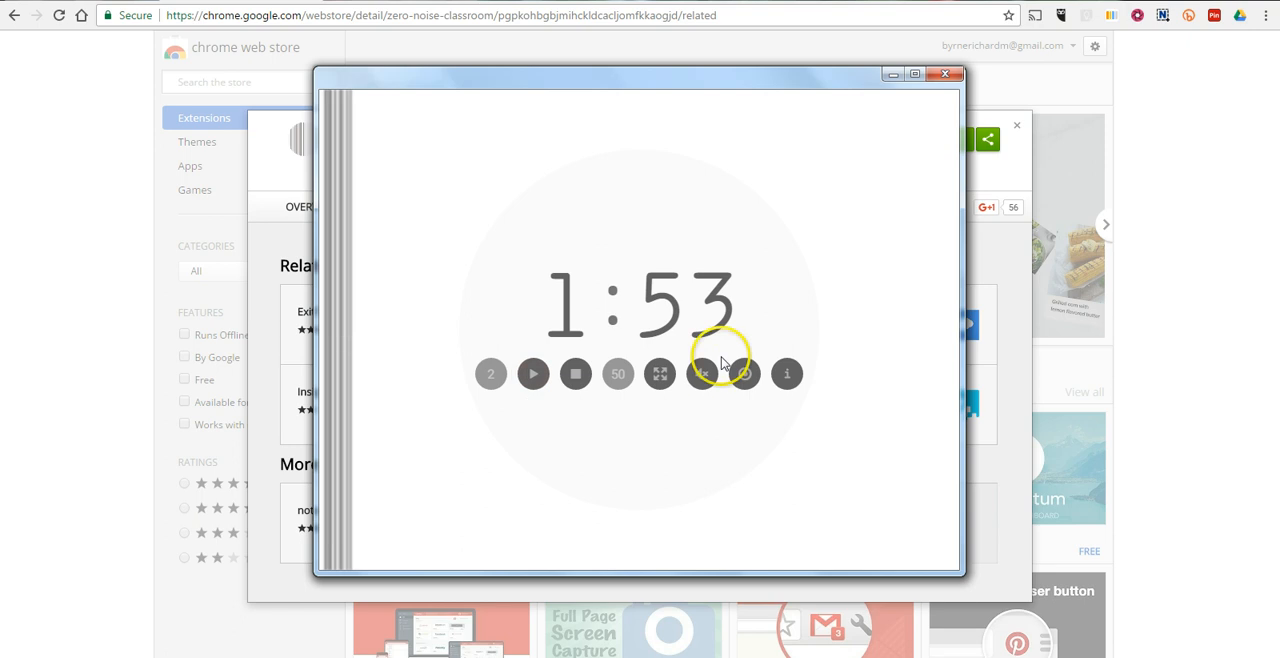
left_click(702, 373)
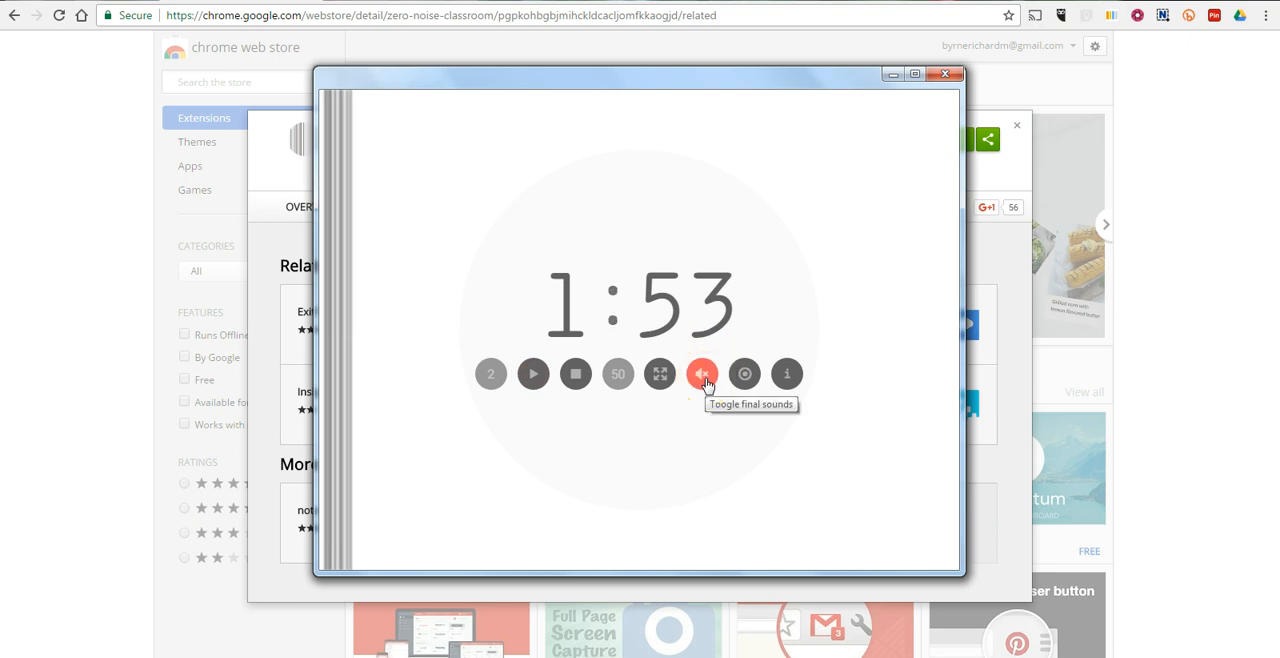